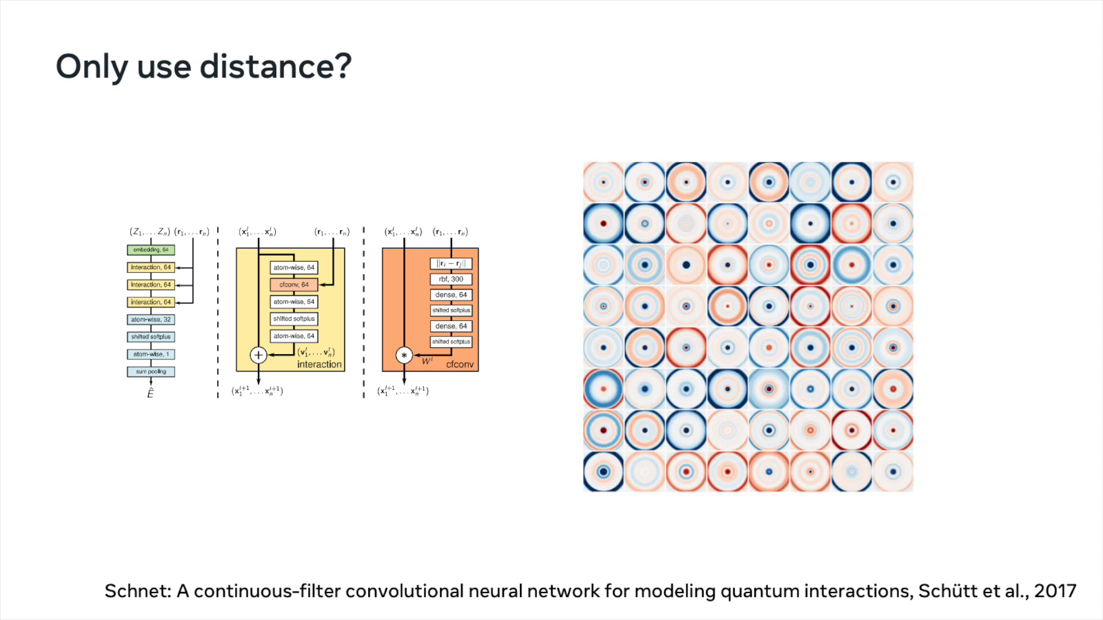
{"action": "key", "text": "Right"}
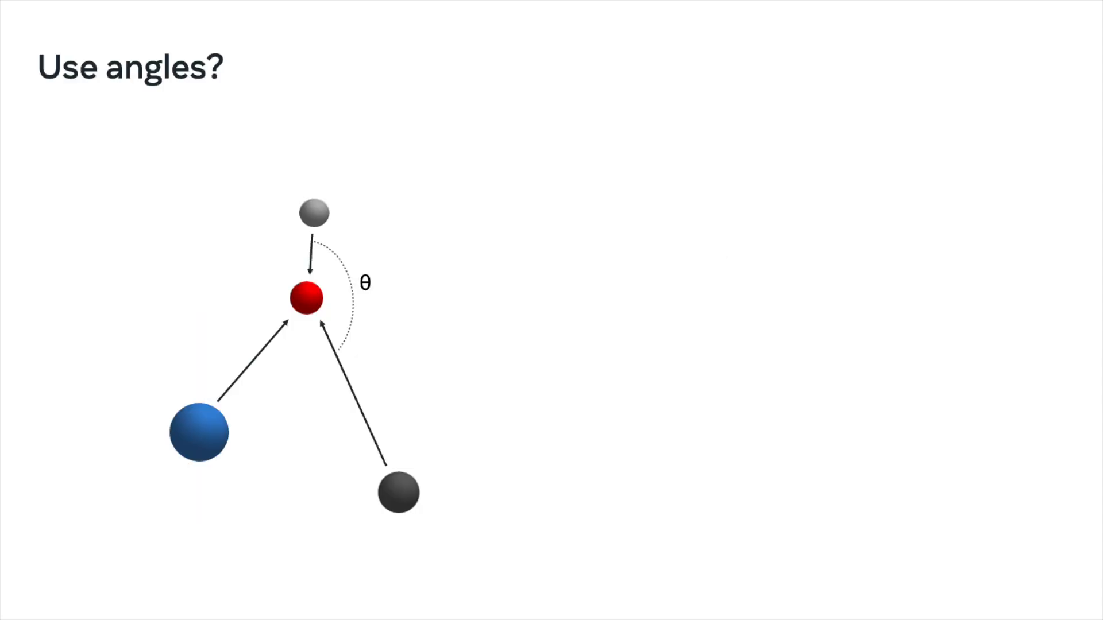
{"action": "key", "text": "right"}
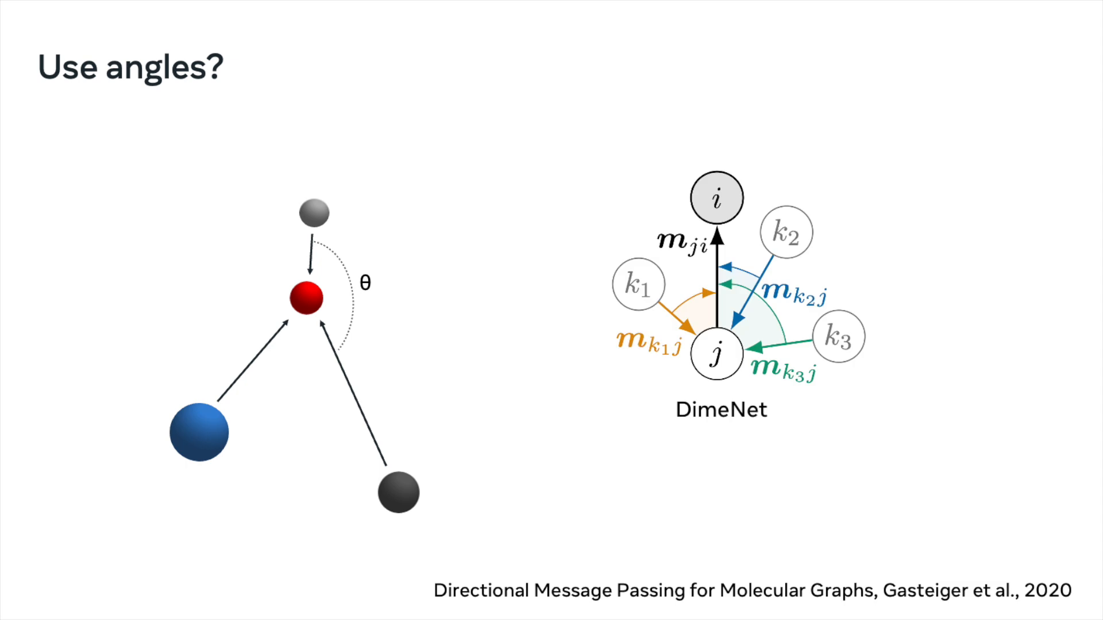
{"action": "key", "text": "Right"}
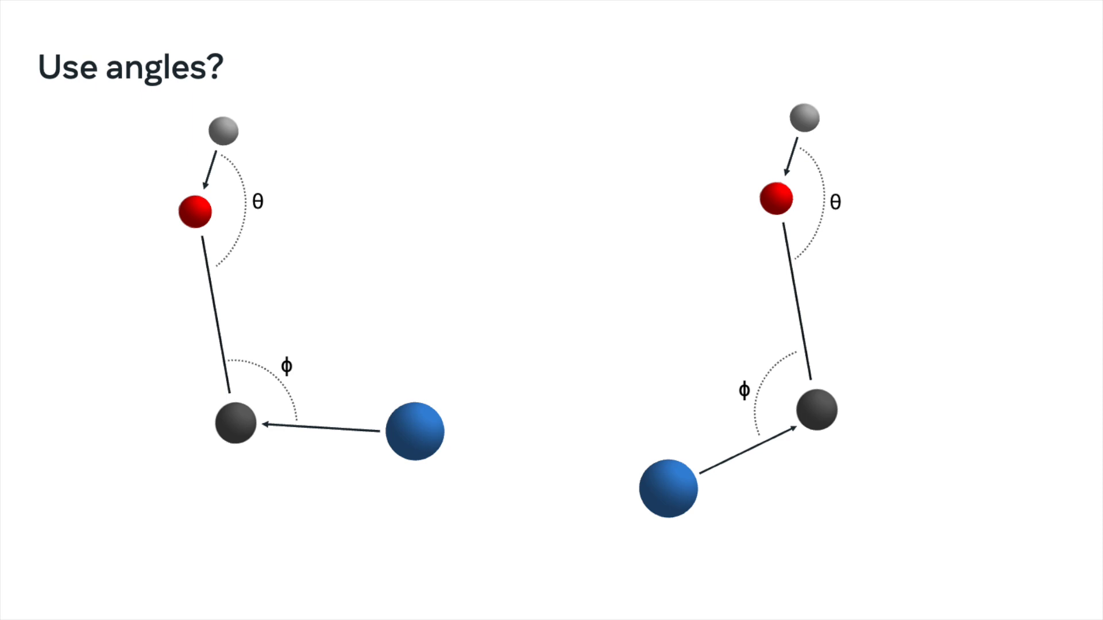
{"action": "key", "text": "Right"}
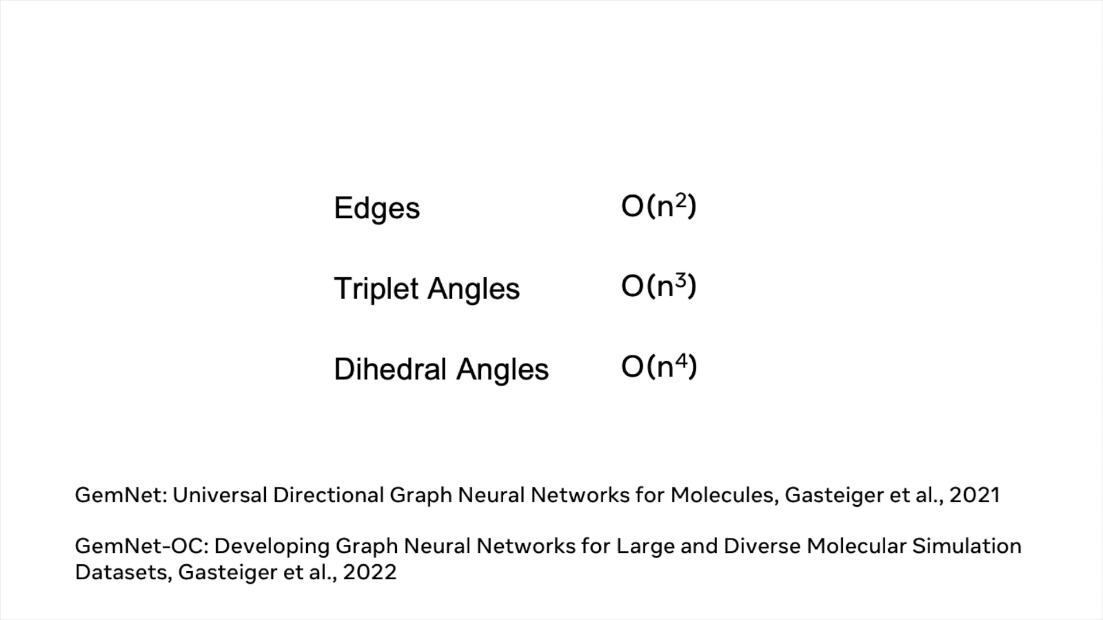
{"action": "key", "text": "Right"}
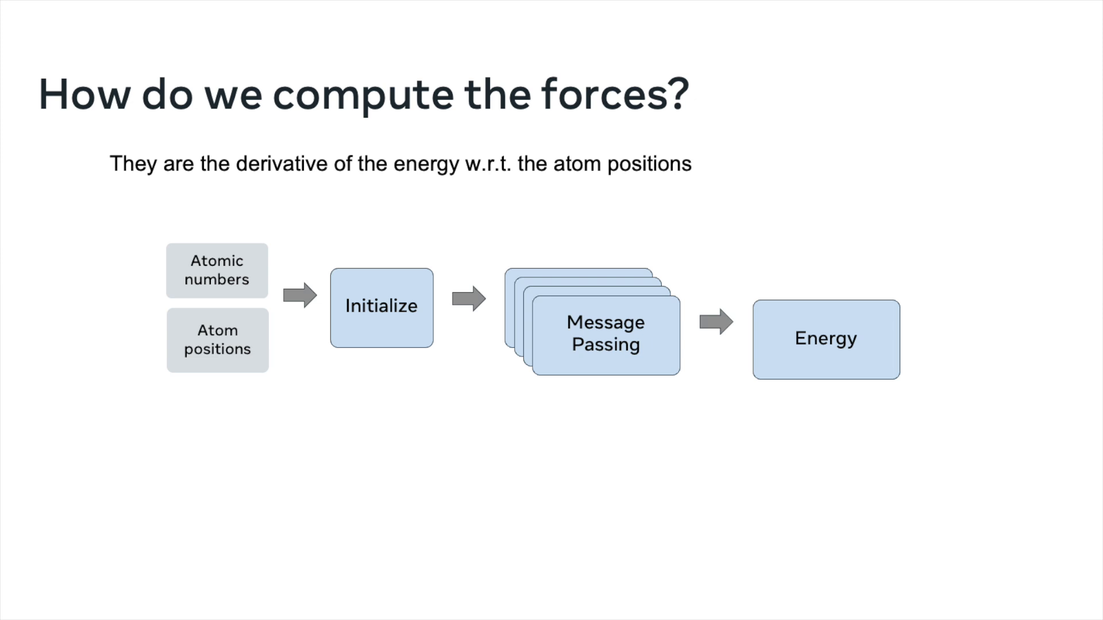
{"action": "key", "text": "right"}
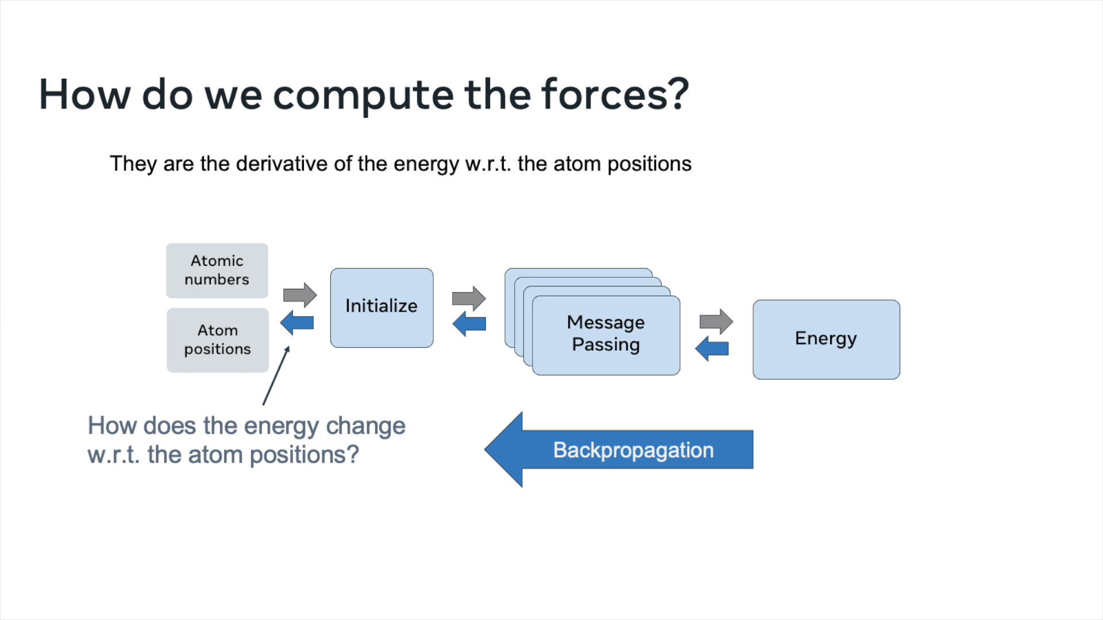
{"action": "key", "text": "right"}
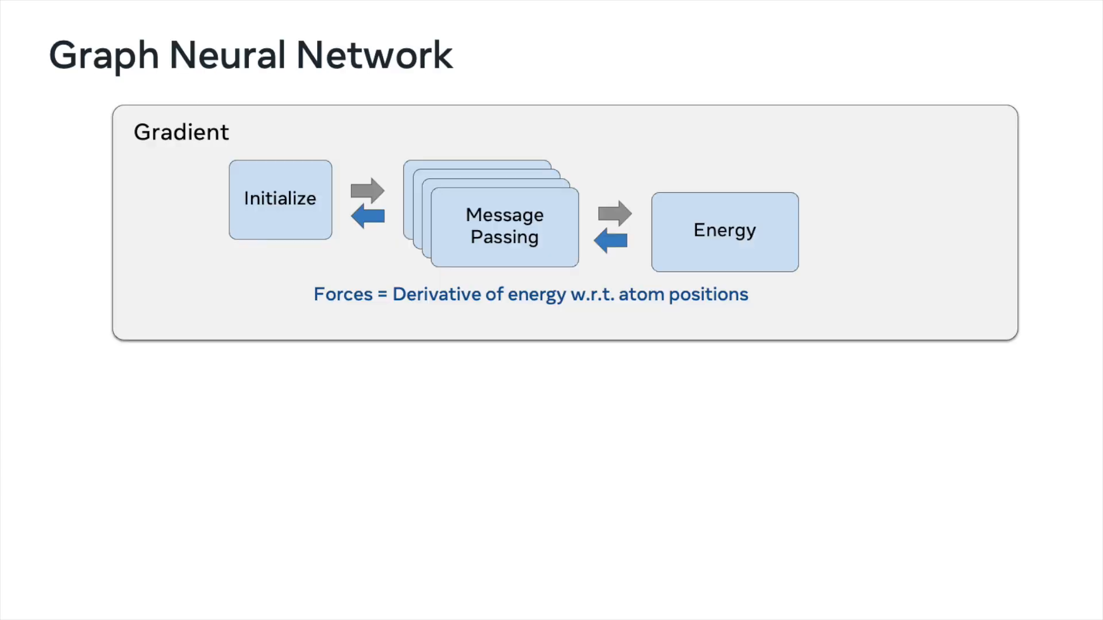